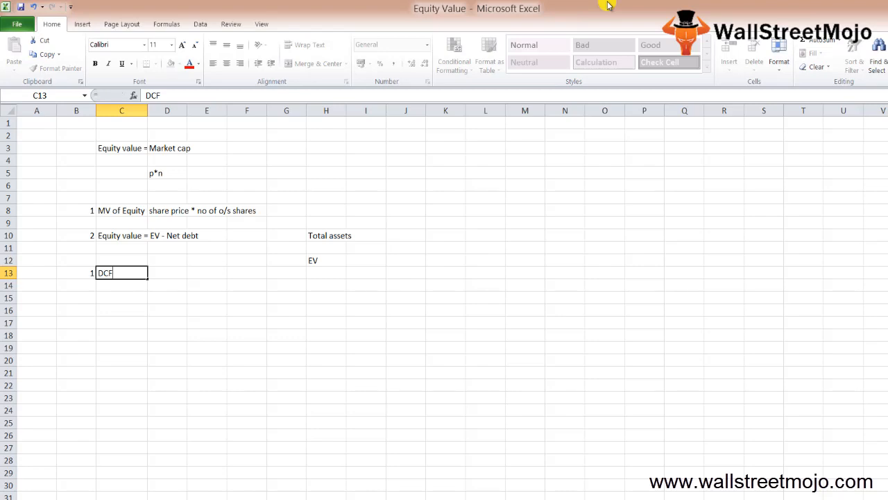
Step: Confirm the DCF entry, then add method 3 with the note 'ev -ps-mi'
key("enter")
type("EV")
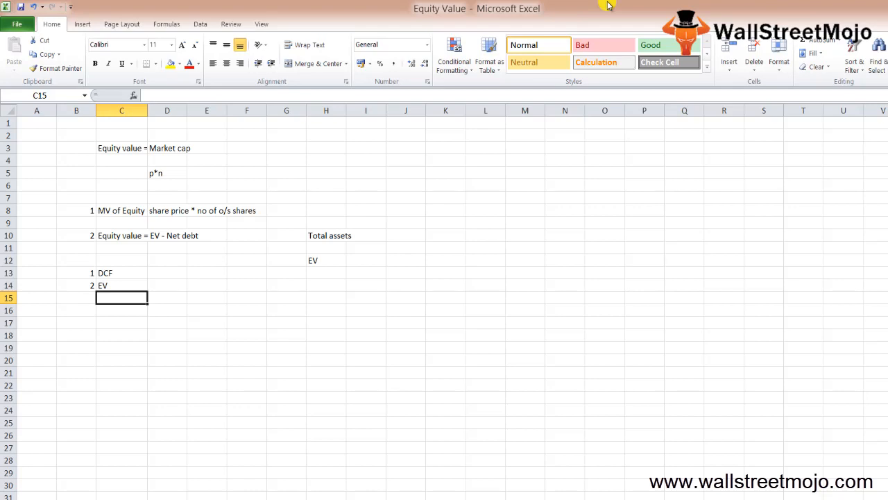
type("3")
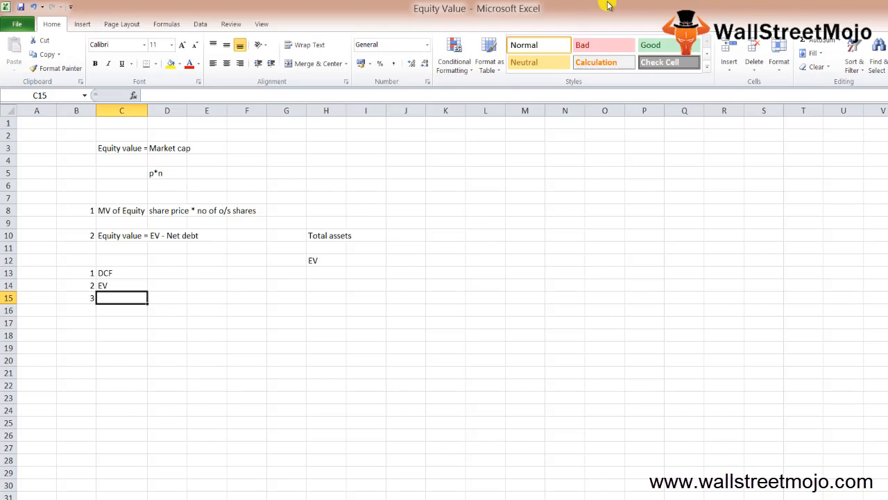
type("ev -ps-mi")
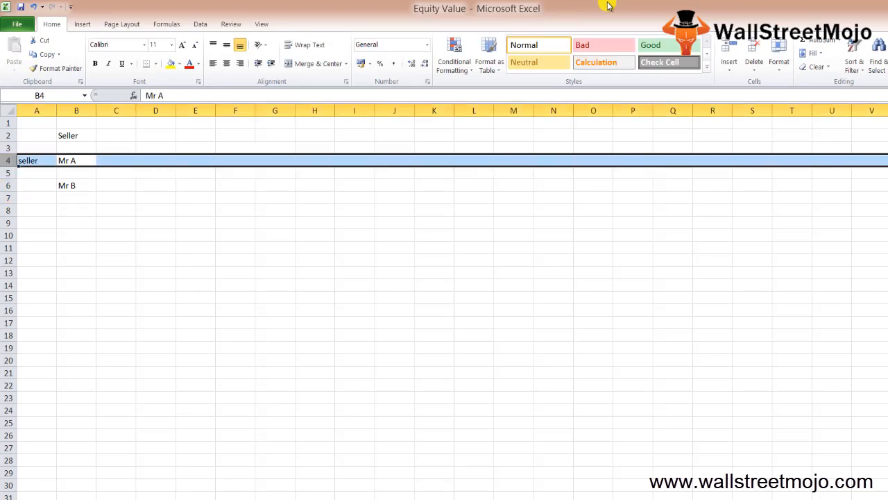
Step: Select the cell where the seller/buyer example with Mr A and Mr B begins
left_click(194, 161)
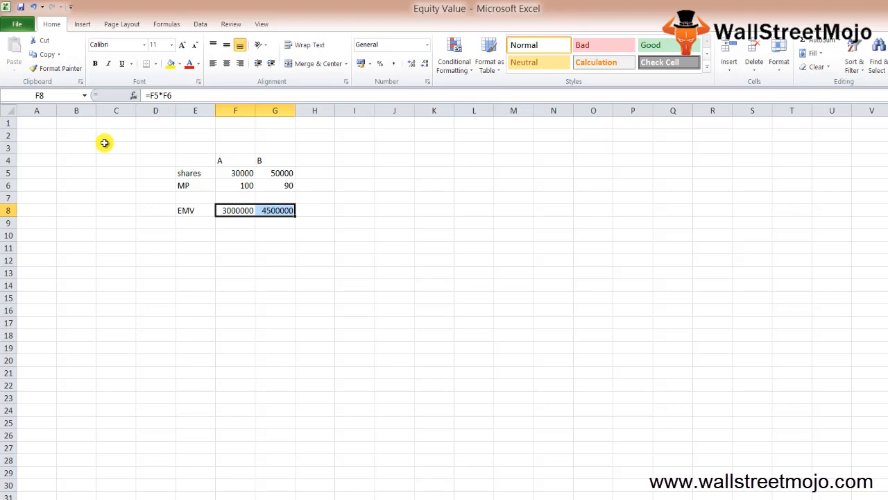
Step: Deselect the equity values 3,000,000 and 4,500,000 by selecting an empty cell
left_click(194, 259)
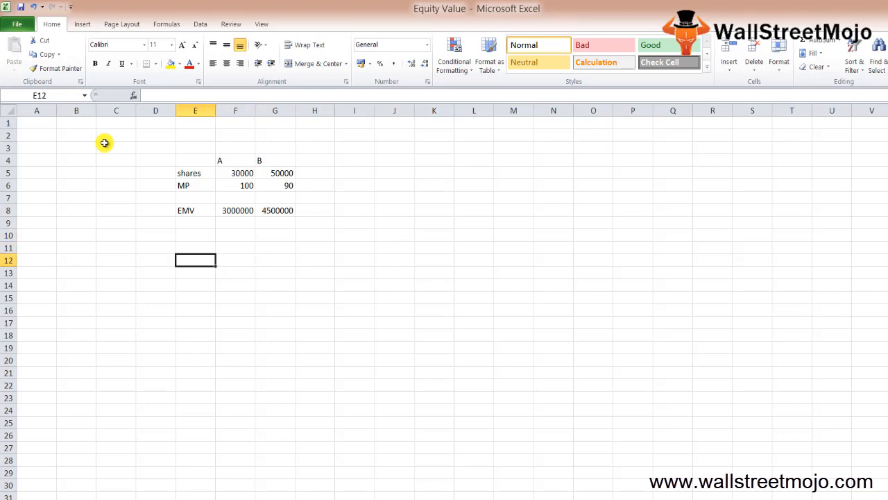